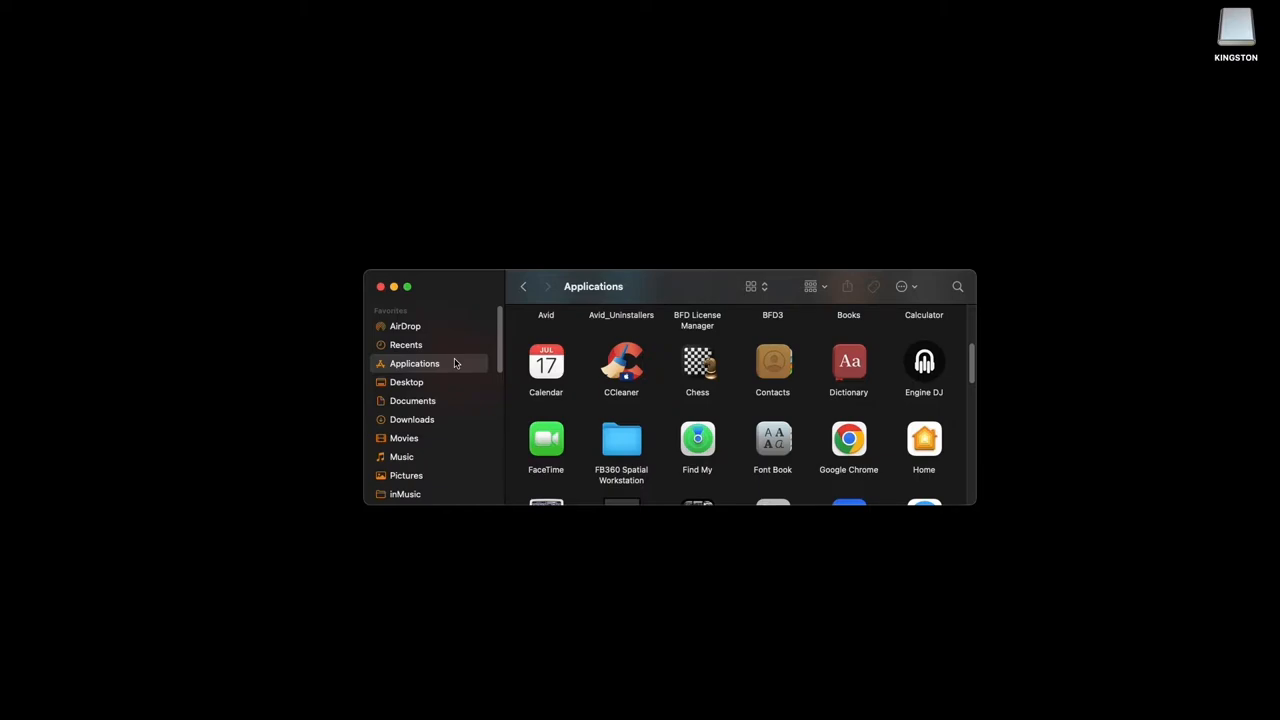
Step: Pick out the Engine DJ application icon in Finder's Applications folder
{"action": "left_click", "coordinate": [924, 362]}
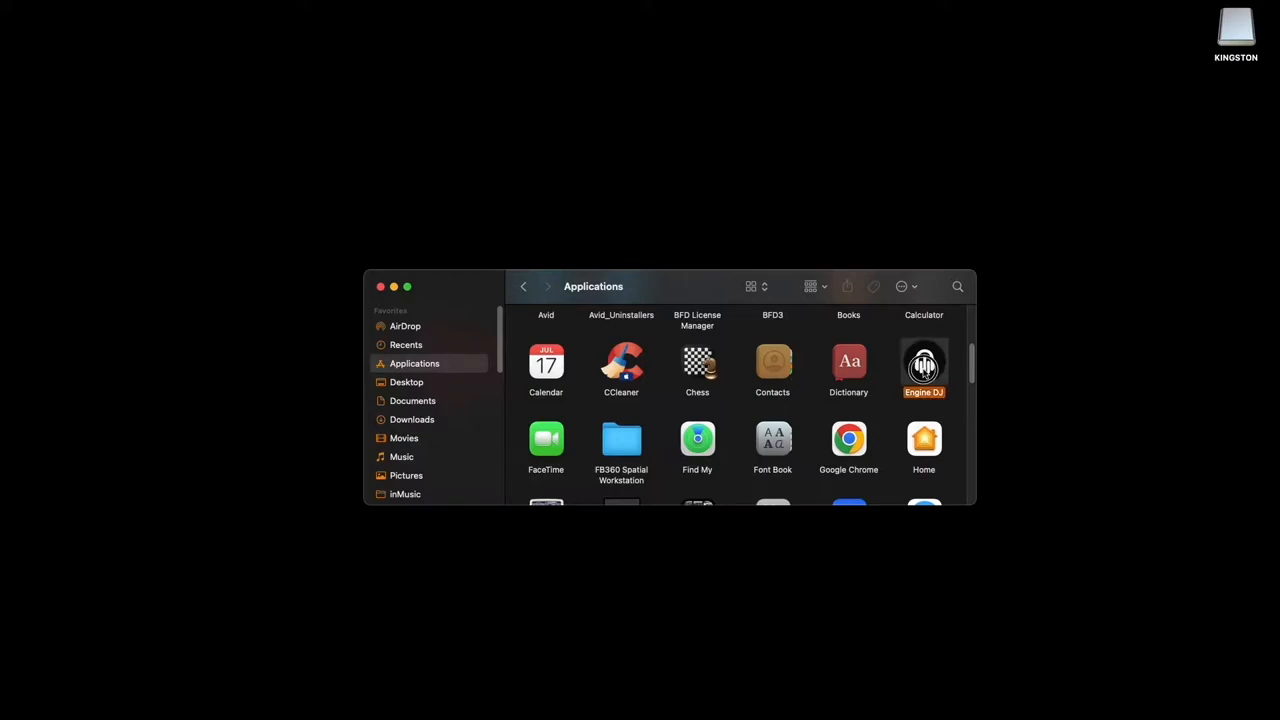
Step: Launch Engine DJ and expand the KINGSTON drive's Collection of 7 tracks and its playlists
{"action": "double_click", "coordinate": [924, 364]}
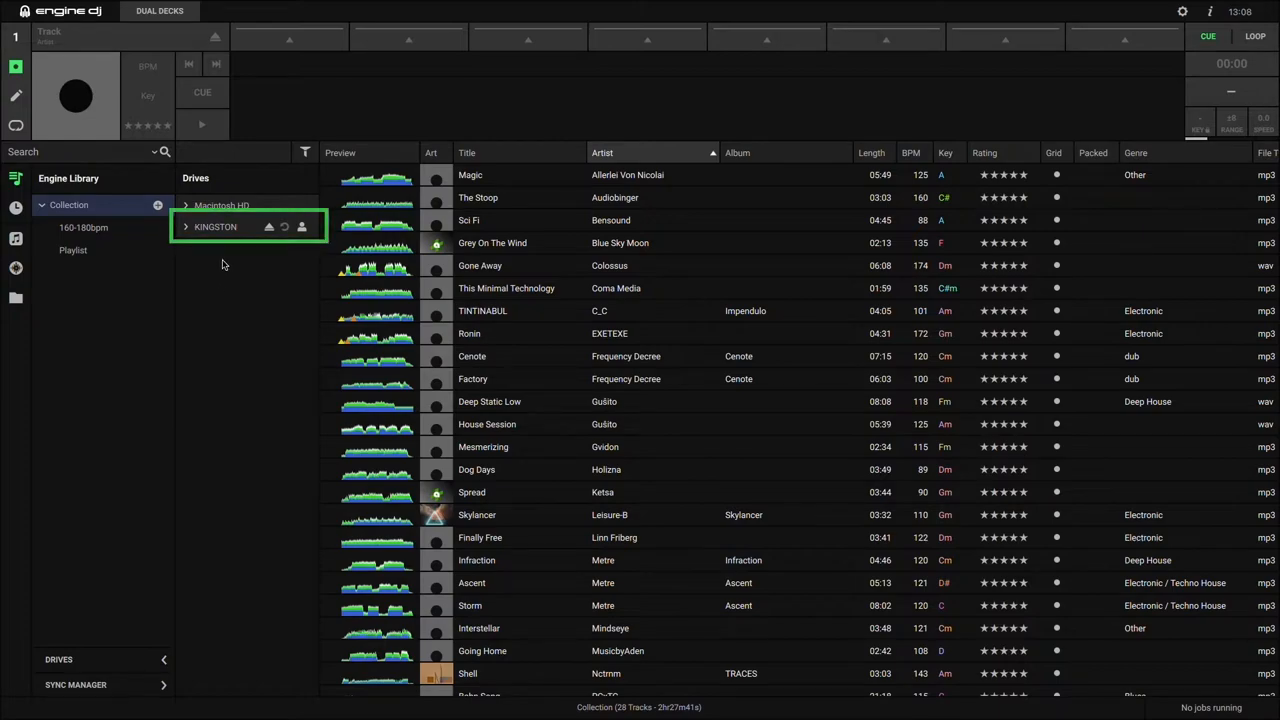
{"action": "left_click", "coordinate": [216, 226]}
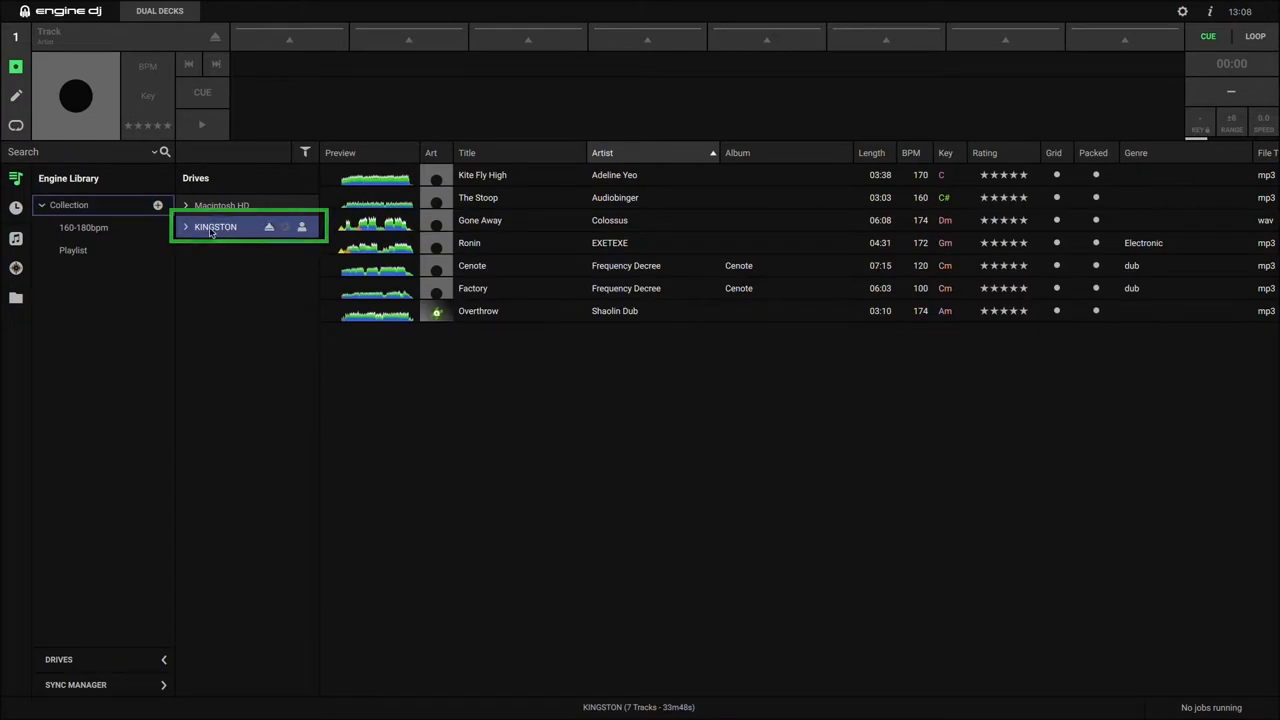
{"action": "left_click", "coordinate": [186, 226]}
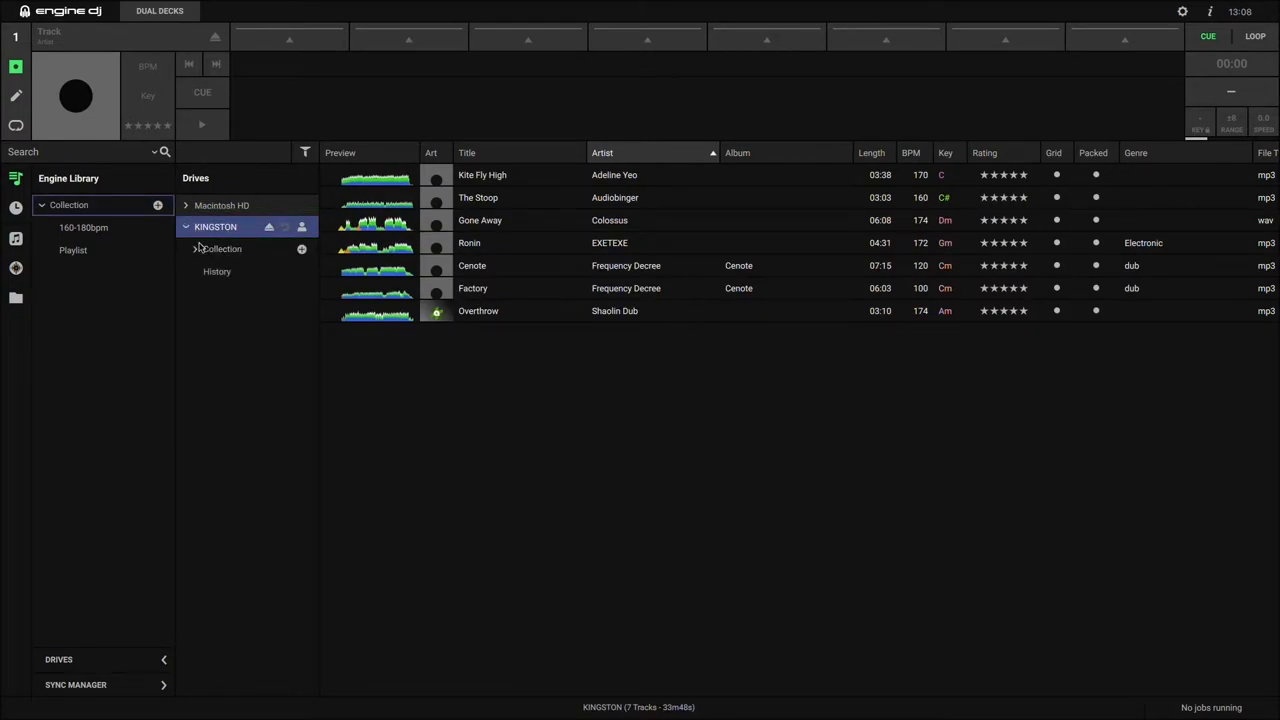
{"action": "left_click", "coordinate": [196, 248]}
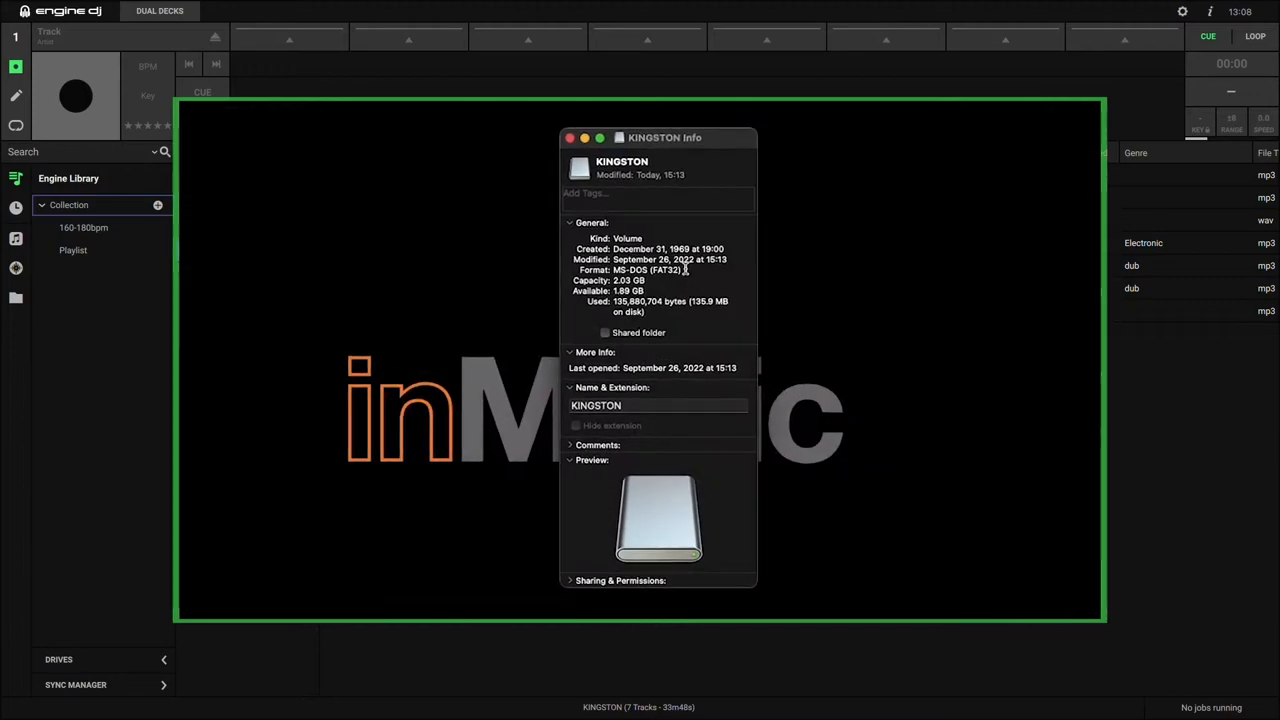
{"action": "left_click", "coordinate": [570, 136]}
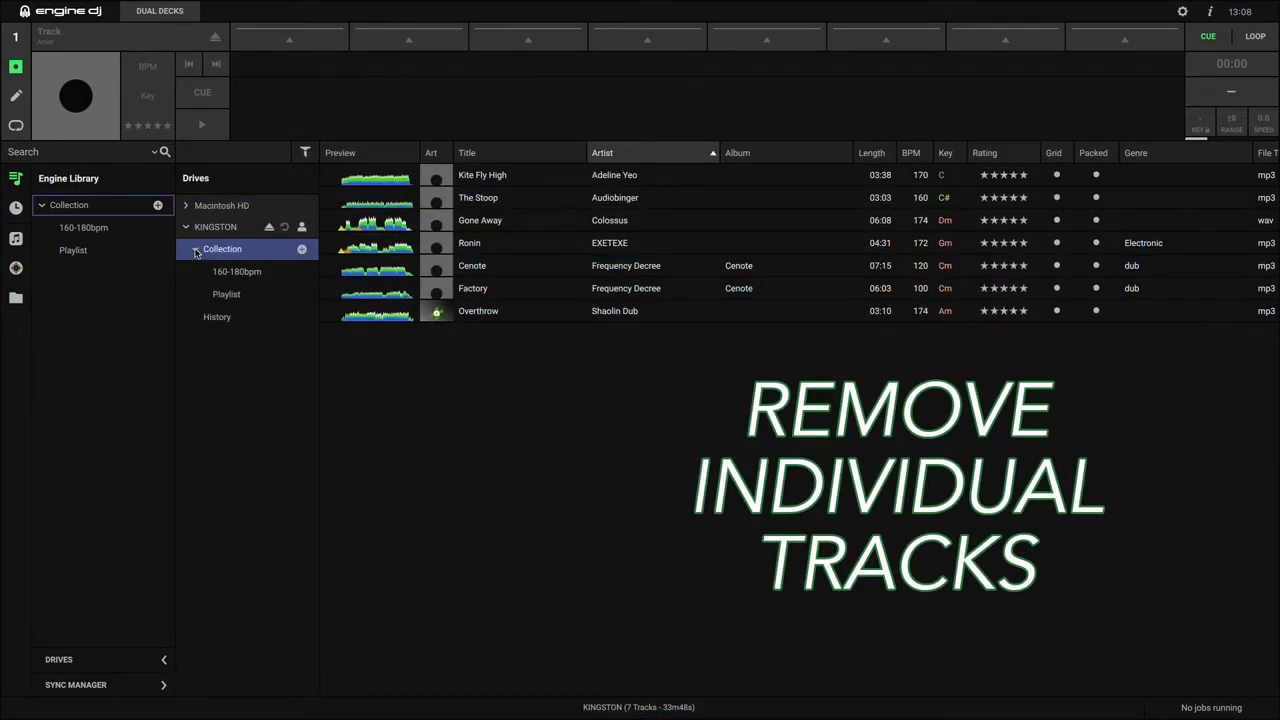
Step: Switch to the computer's main Collection of 28 tracks under Engine Library
{"action": "left_click", "coordinate": [68, 204]}
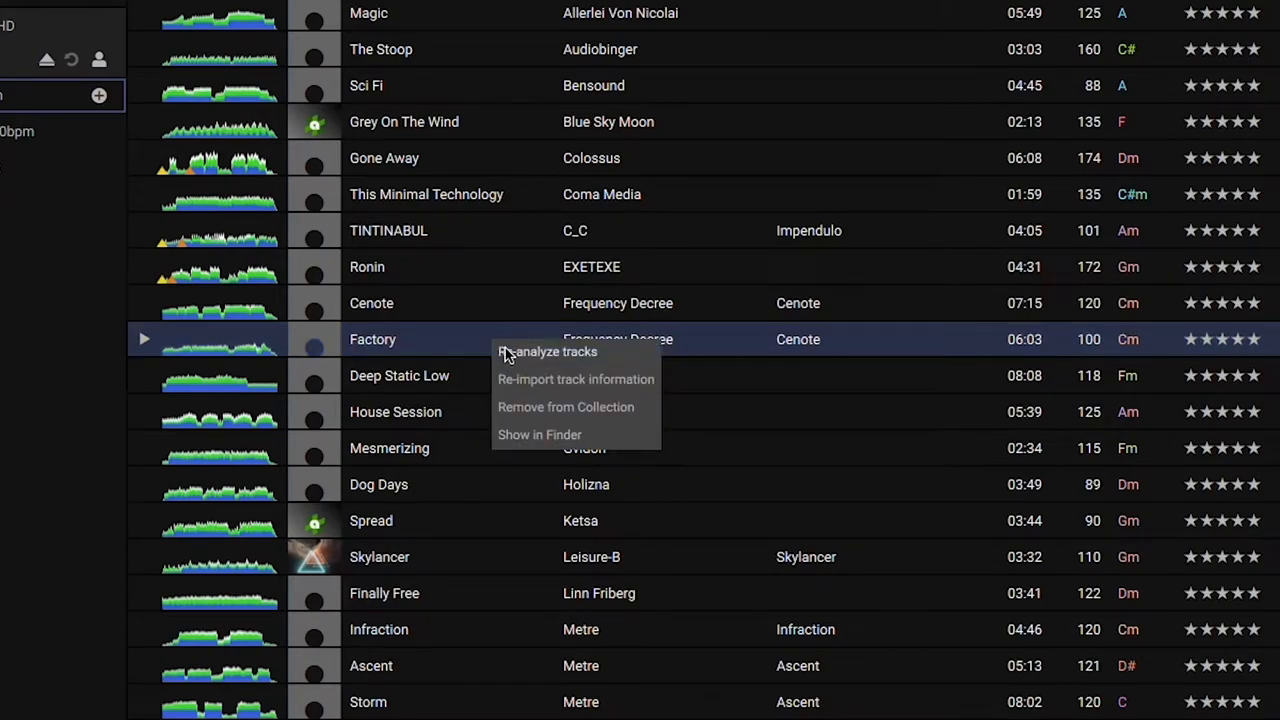
{"action": "mouse_move", "coordinate": [640, 418]}
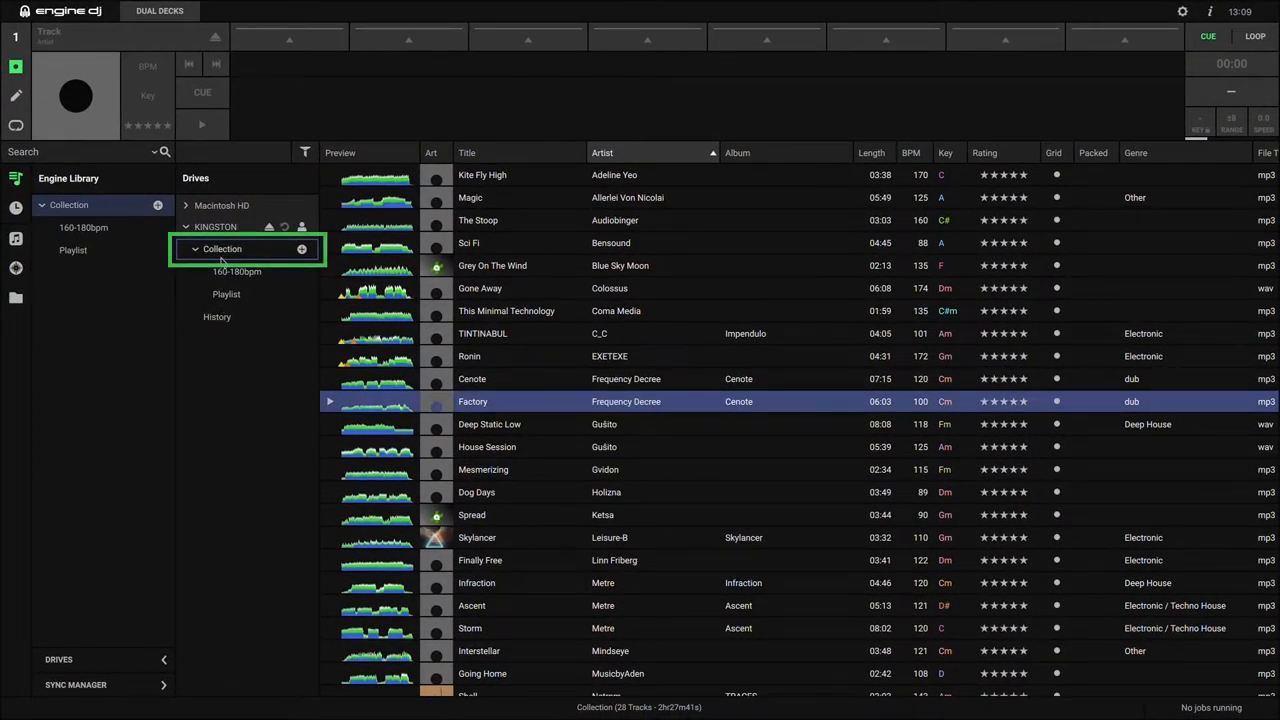
Step: Remove the track Factory from the KINGSTON drive's Collection, leaving six tracks
{"action": "left_click", "coordinate": [220, 248]}
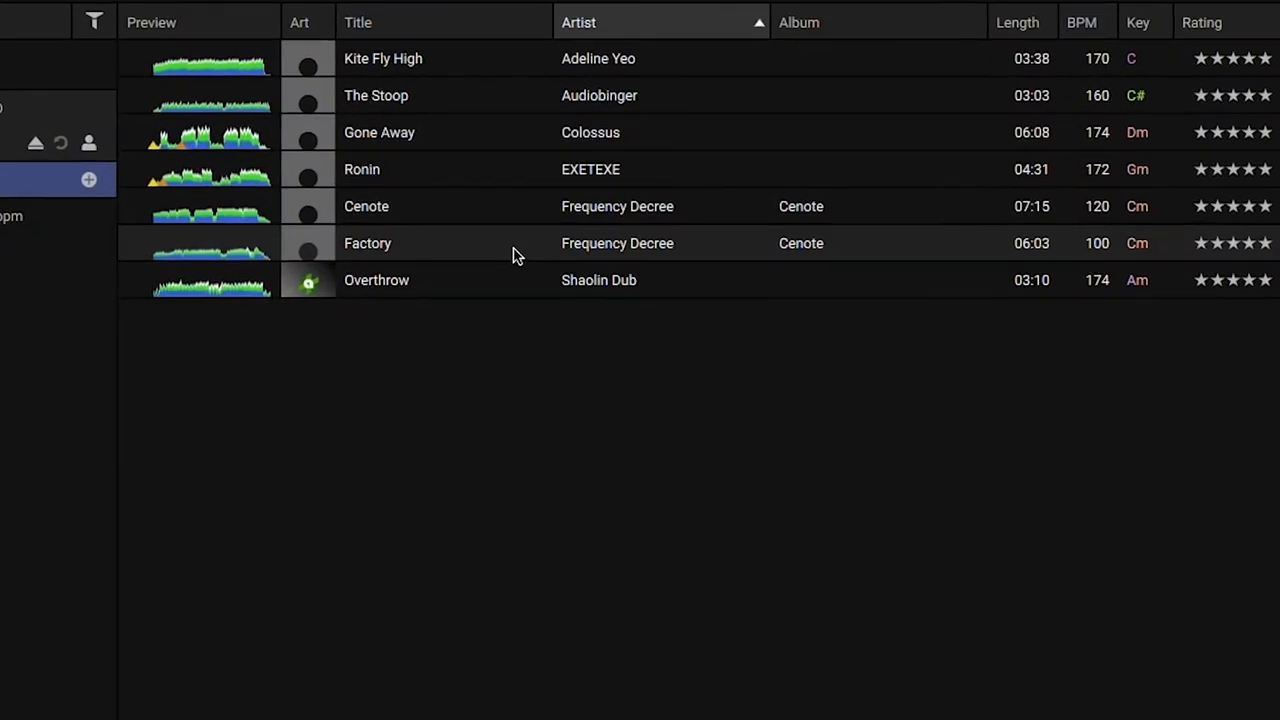
{"action": "right_click", "coordinate": [516, 250]}
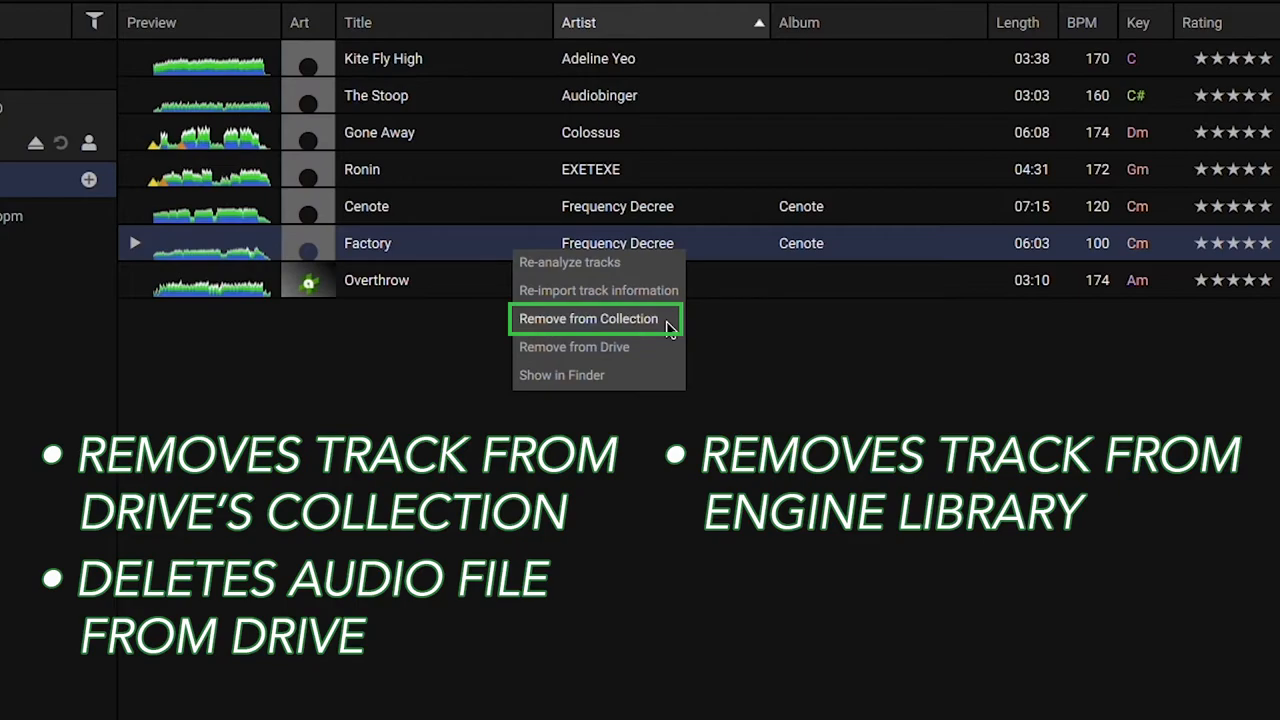
{"action": "left_click", "coordinate": [588, 318]}
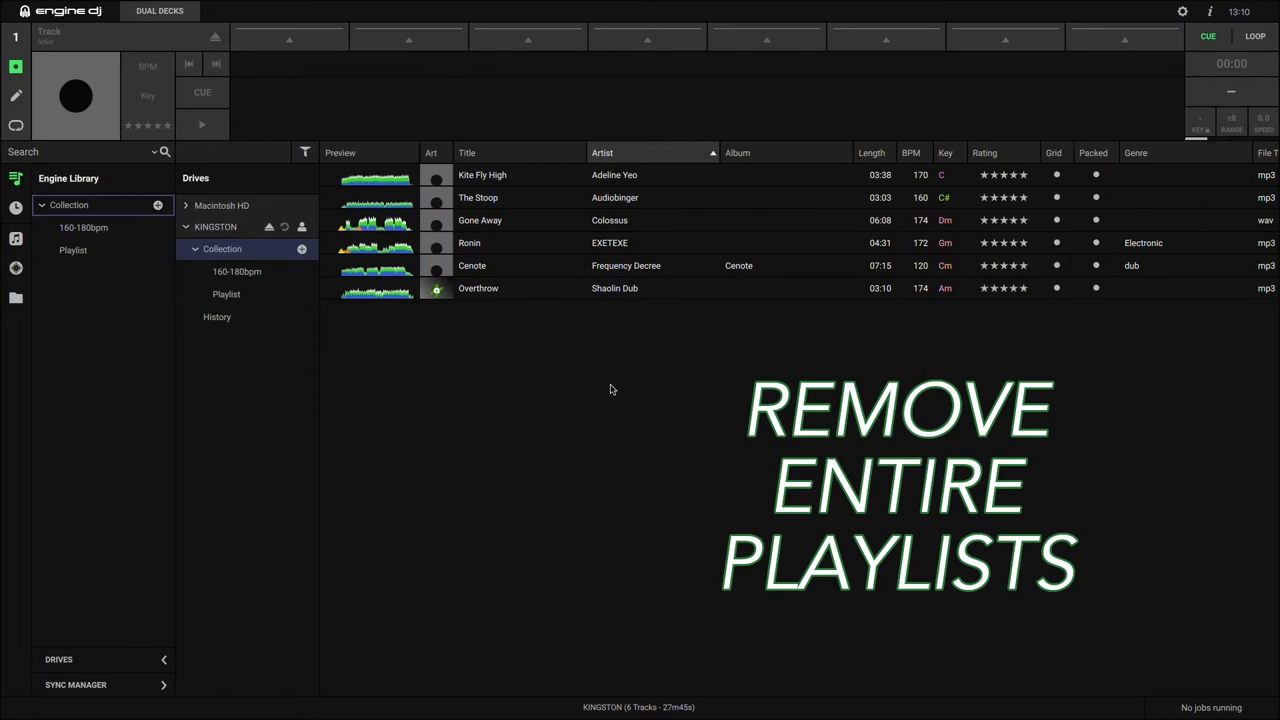
{"action": "mouse_move", "coordinate": [288, 556]}
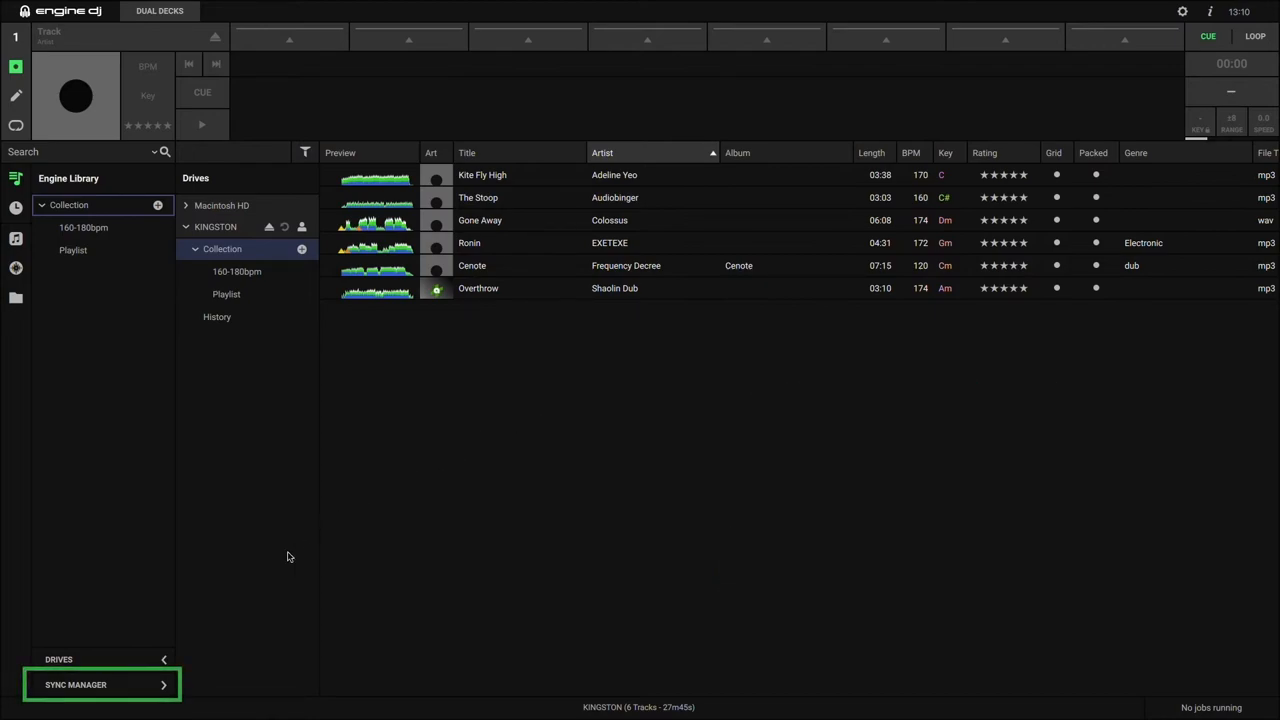
Step: Bring up the Sync Manager listing 160-180bpm and Playlist for export to KINGSTON
{"action": "left_click", "coordinate": [76, 684]}
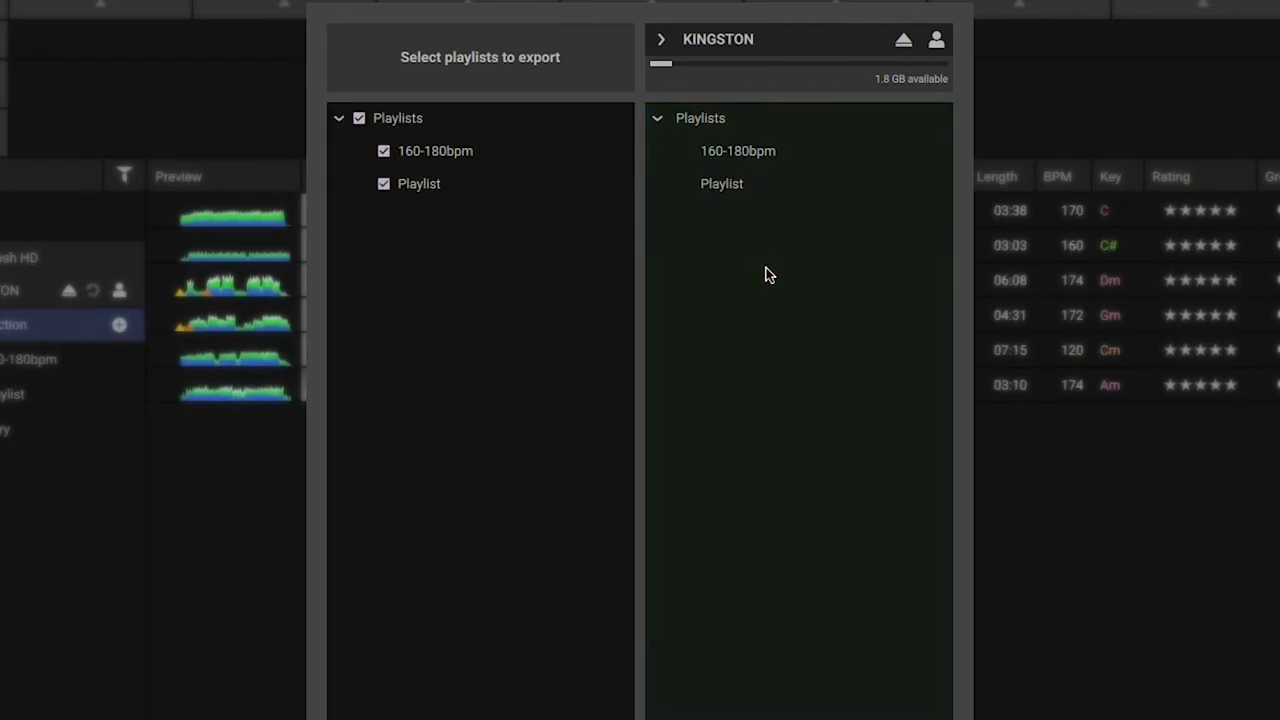
Step: Untick the 160-180bpm playlist so only Playlist remains selected for export
{"action": "left_click", "coordinate": [436, 150]}
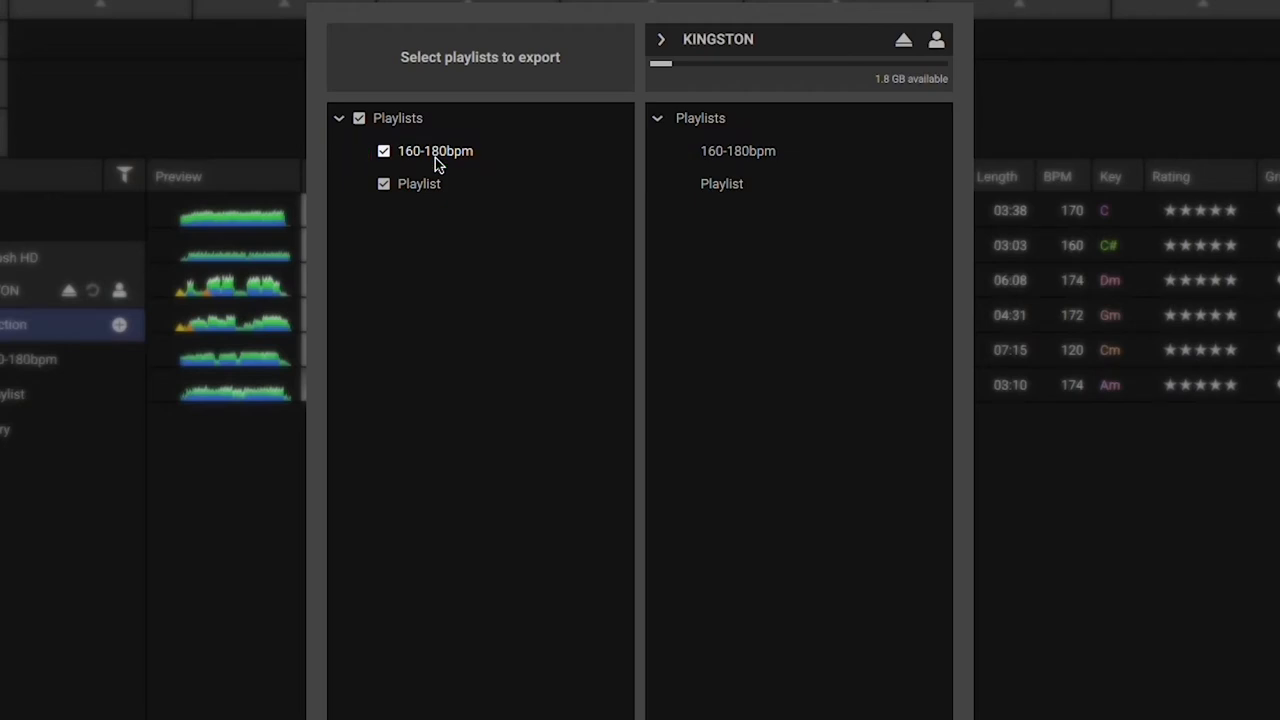
{"action": "left_click", "coordinate": [384, 152]}
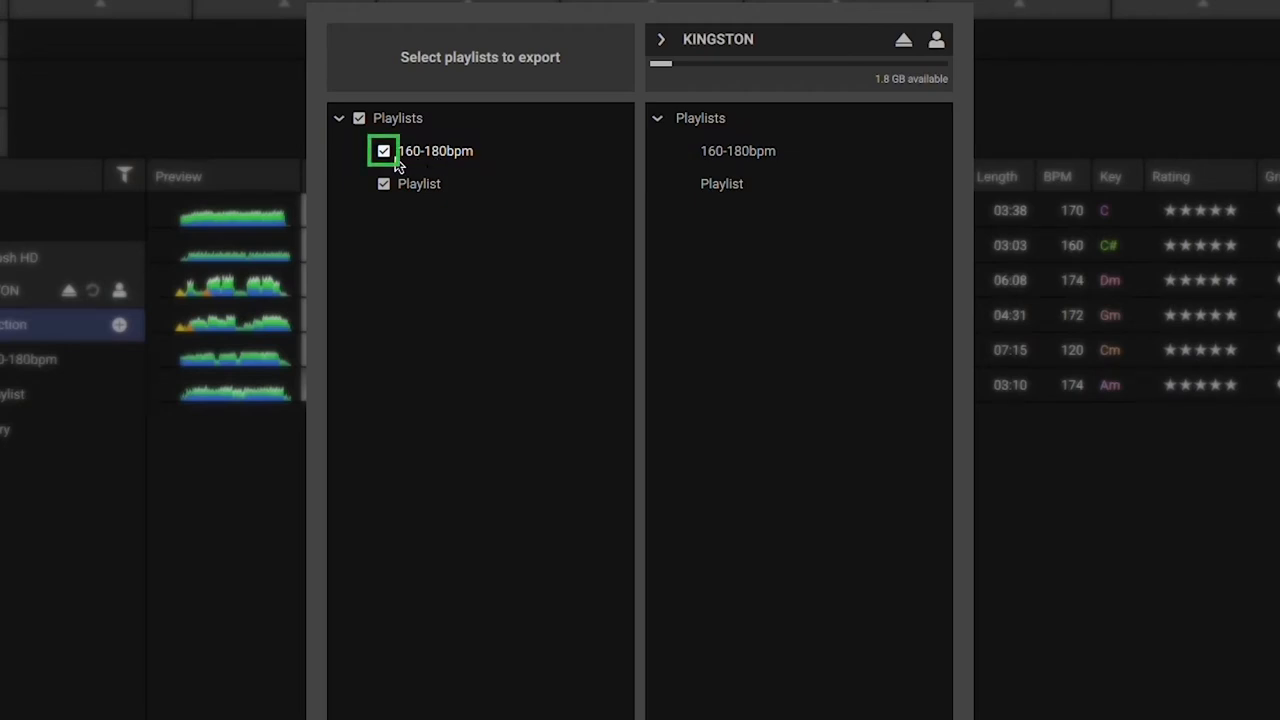
{"action": "left_click", "coordinate": [384, 150]}
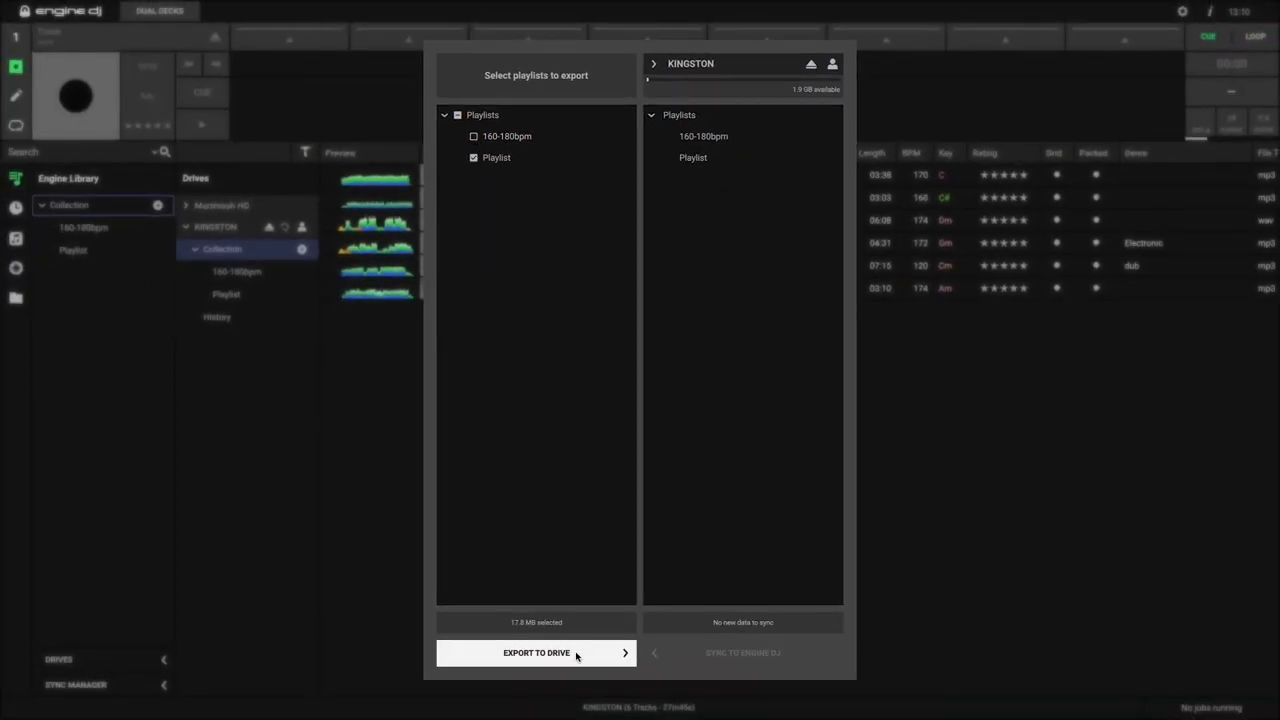
Step: Export to the KINGSTON drive and accept the Export Cleanup removal of tracks
{"action": "left_click", "coordinate": [536, 652]}
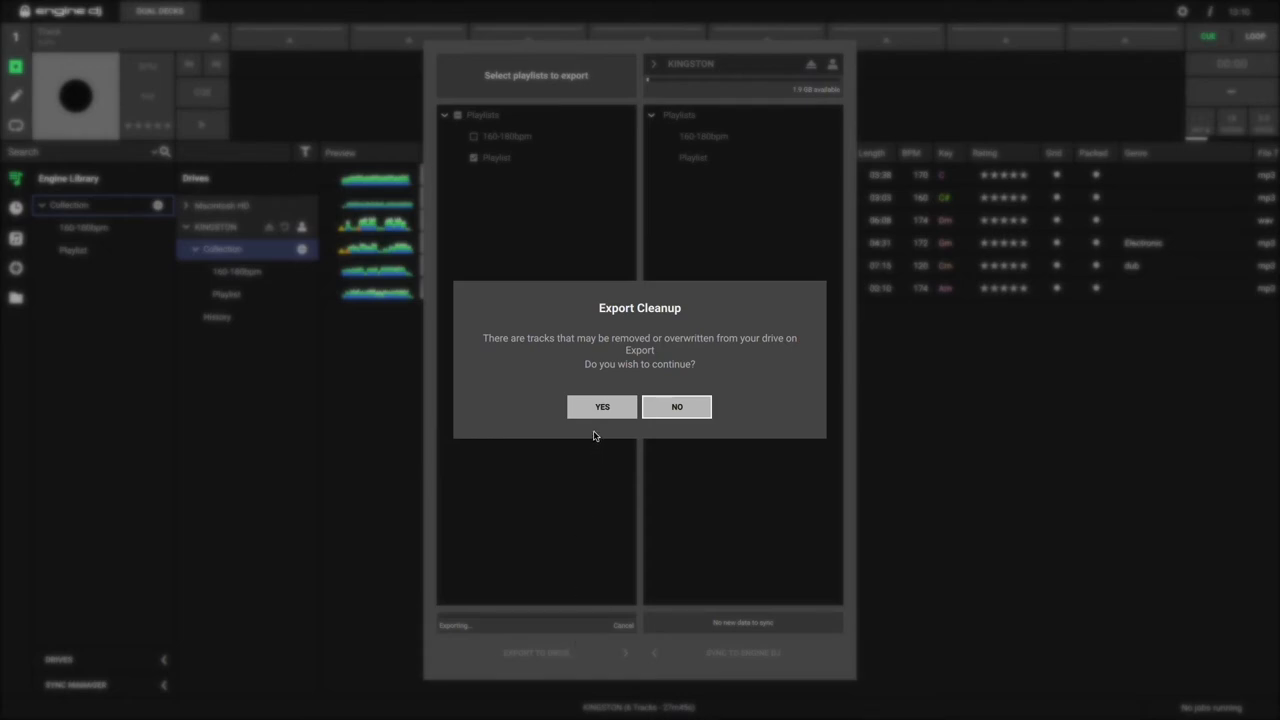
{"action": "left_click", "coordinate": [602, 406]}
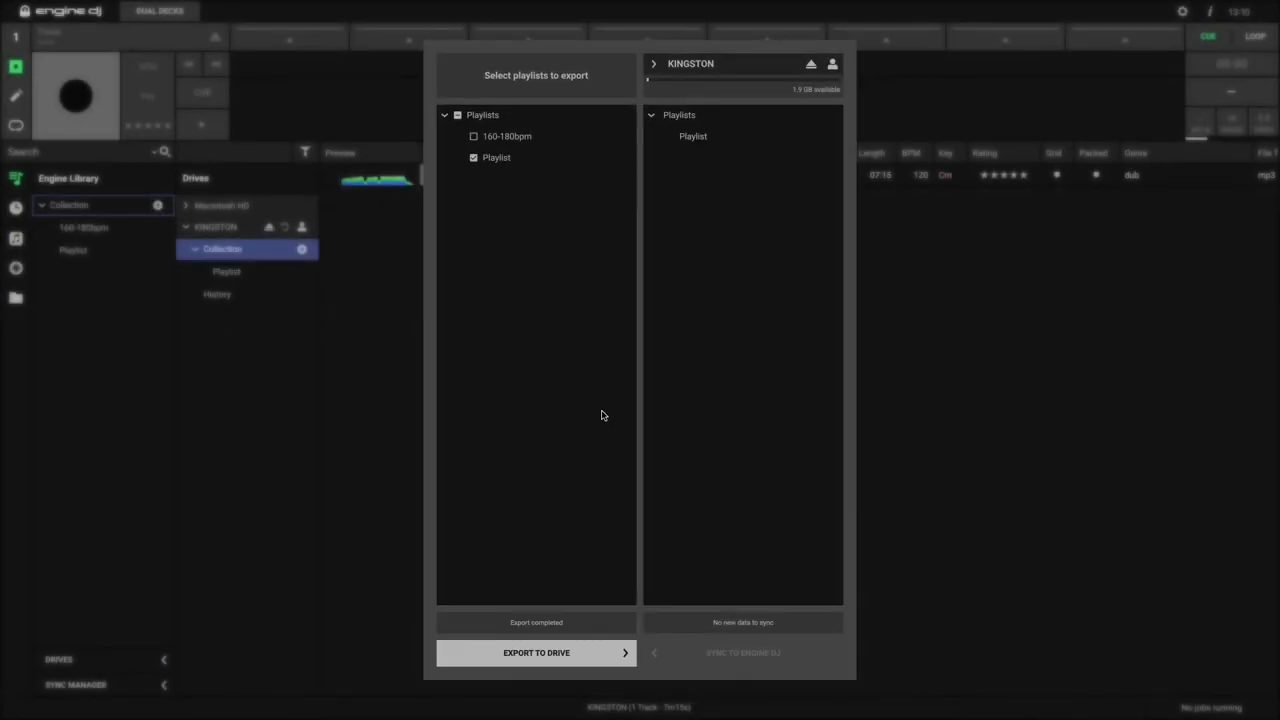